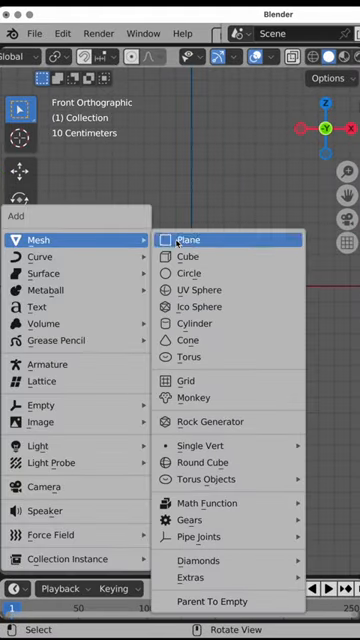
Step: Add an icosphere mesh to the scene
left_click(200, 288)
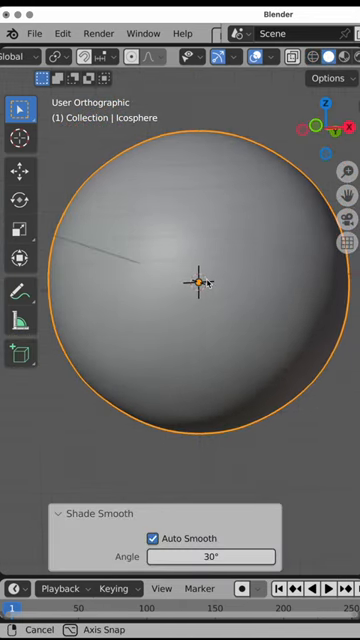
Step: Add a Cast deform modifier set to sphere to the icosphere
left_click(324, 140)
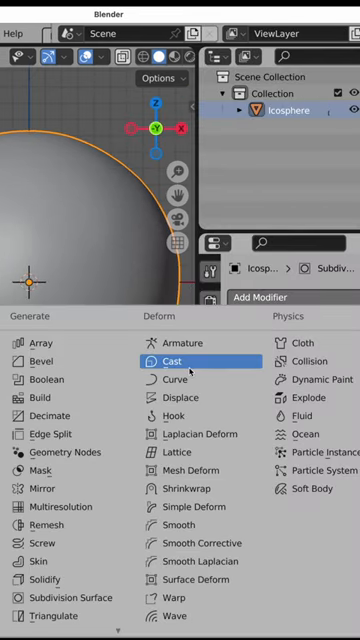
left_click(172, 360)
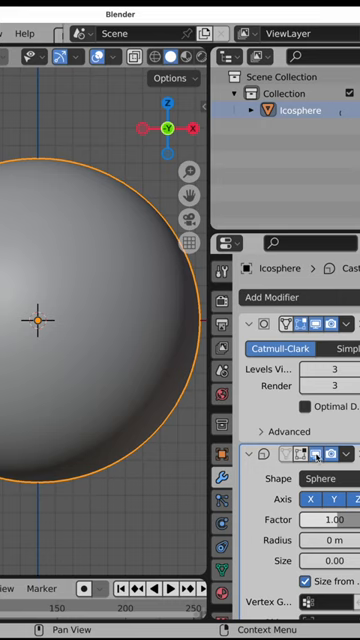
mouse_move(318, 456)
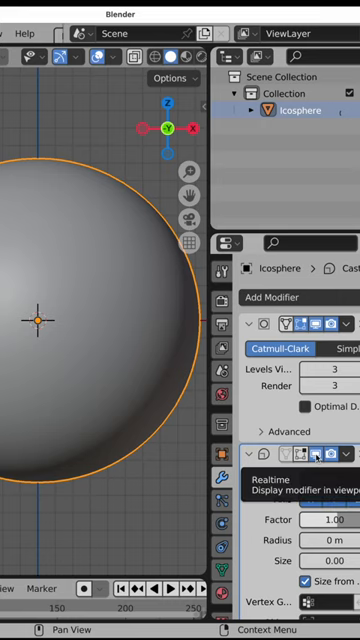